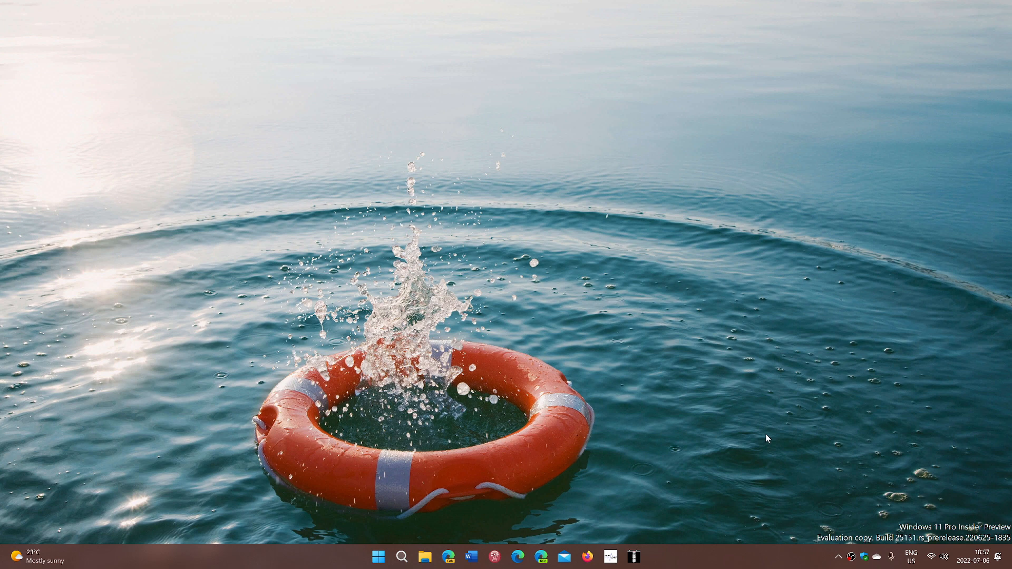
pyautogui.moveTo(718, 458)
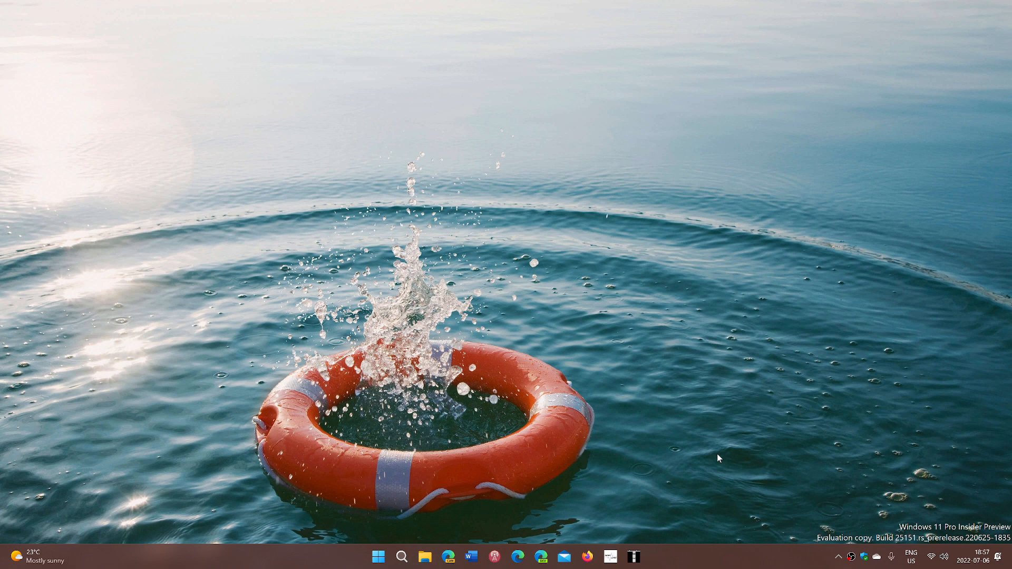
pyautogui.moveTo(653, 468)
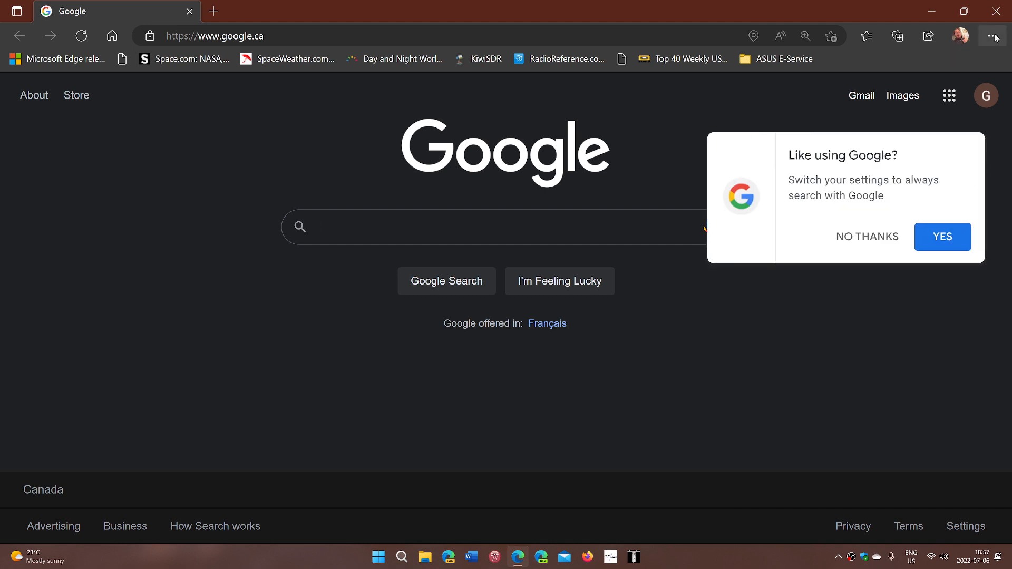
# - Reach About Microsoft Edge via the Settings and more menu, showing version 103.0.1264.49
pyautogui.click(993, 35)
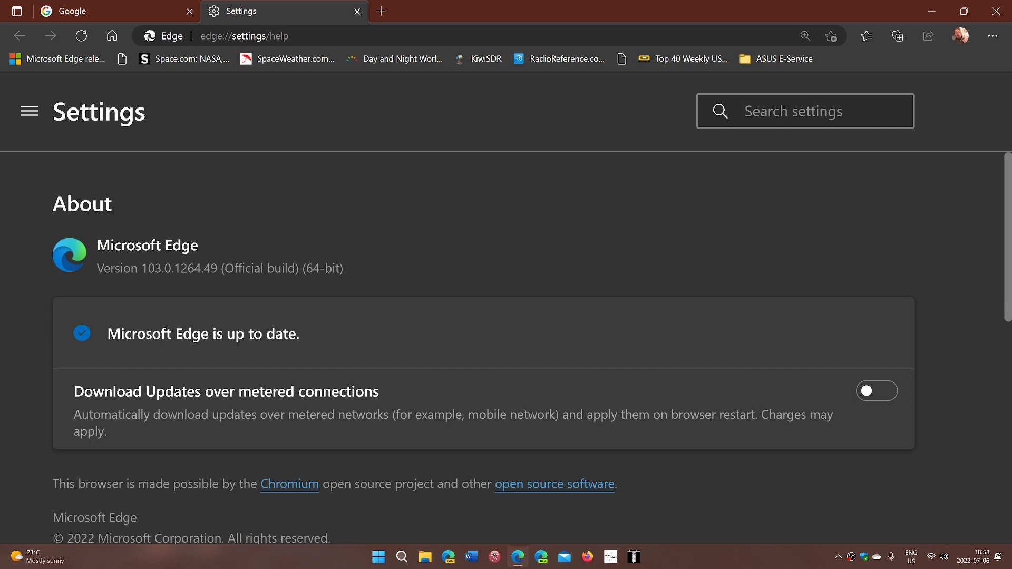
pyautogui.moveTo(594, 269)
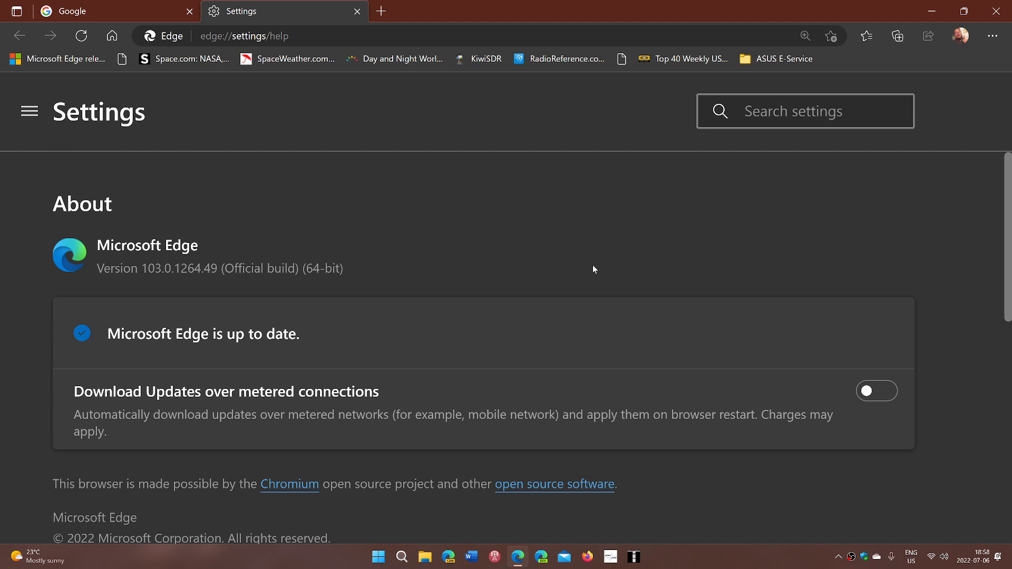
# - Close the Edge window and relaunch it from the taskbar to the Google homepage
pyautogui.click(807, 110)
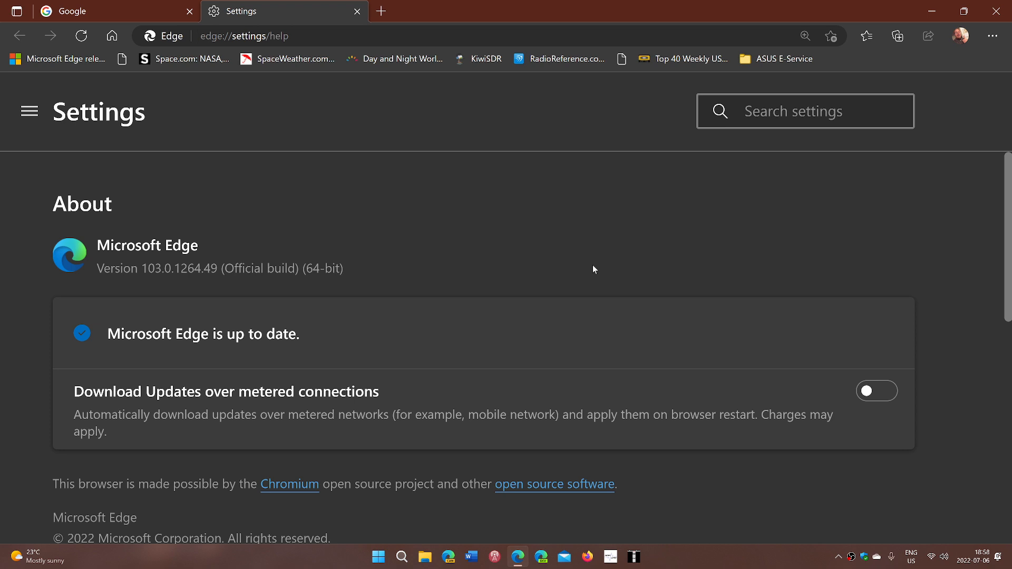
pyautogui.click(806, 110)
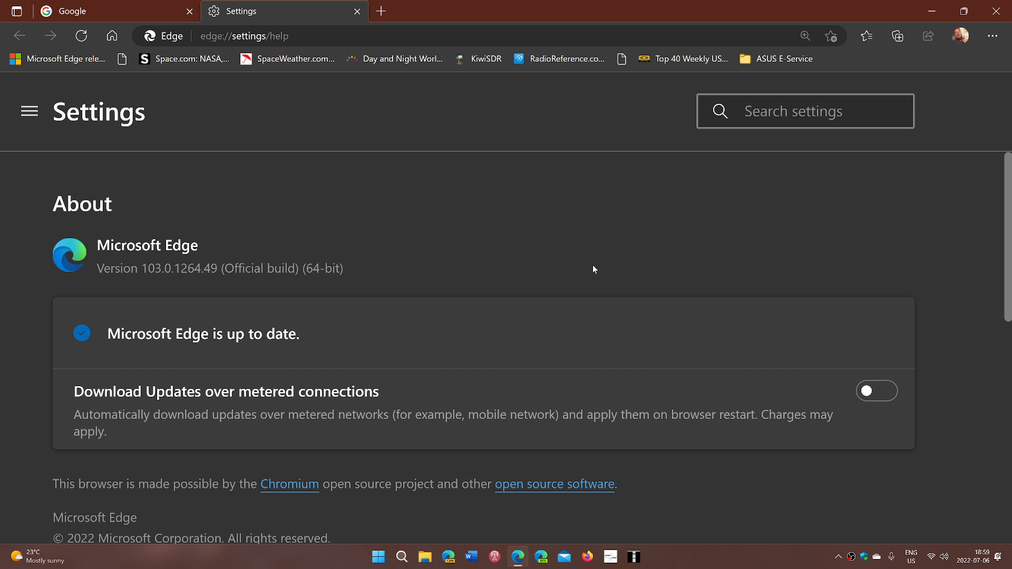
pyautogui.click(805, 110)
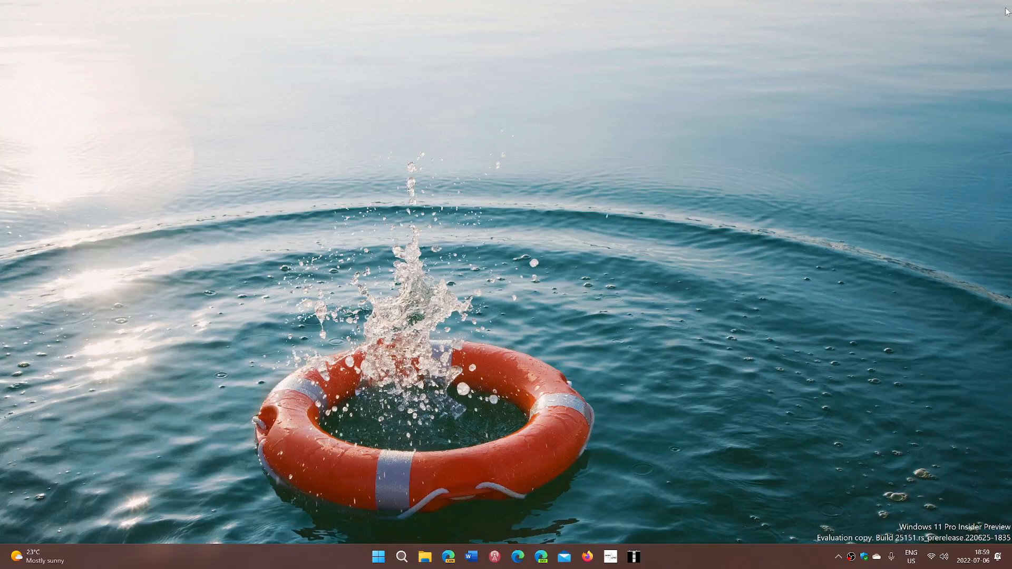
pyautogui.moveTo(638, 410)
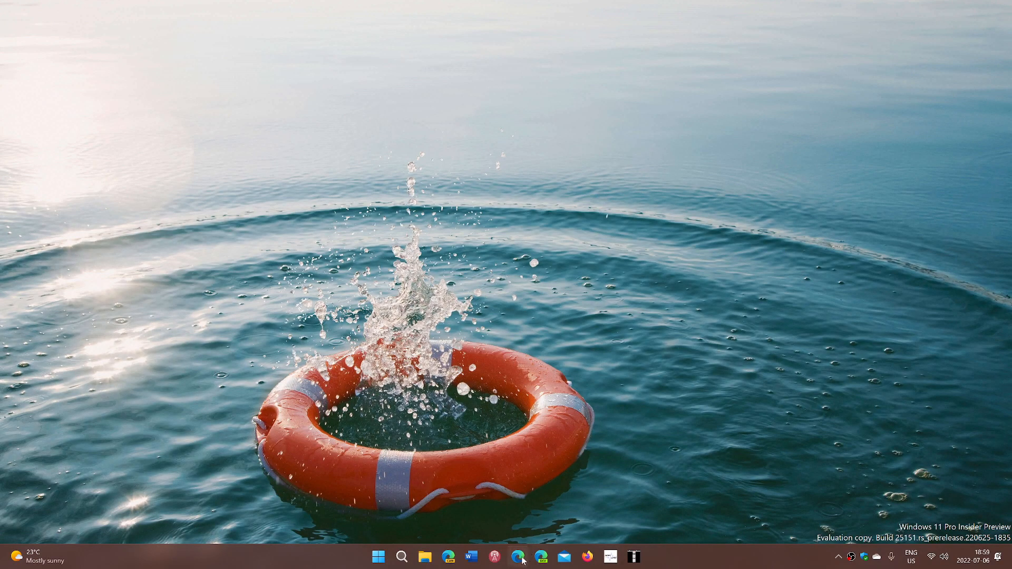
pyautogui.click(517, 557)
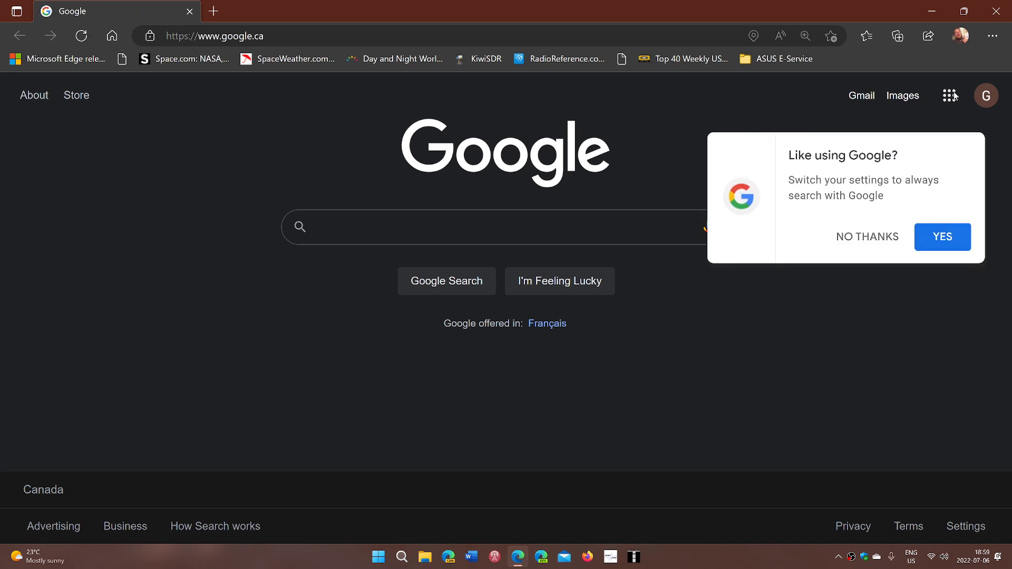
# - Revisit Help and feedback > About Microsoft Edge from the … menu, then close Edge
pyautogui.click(993, 36)
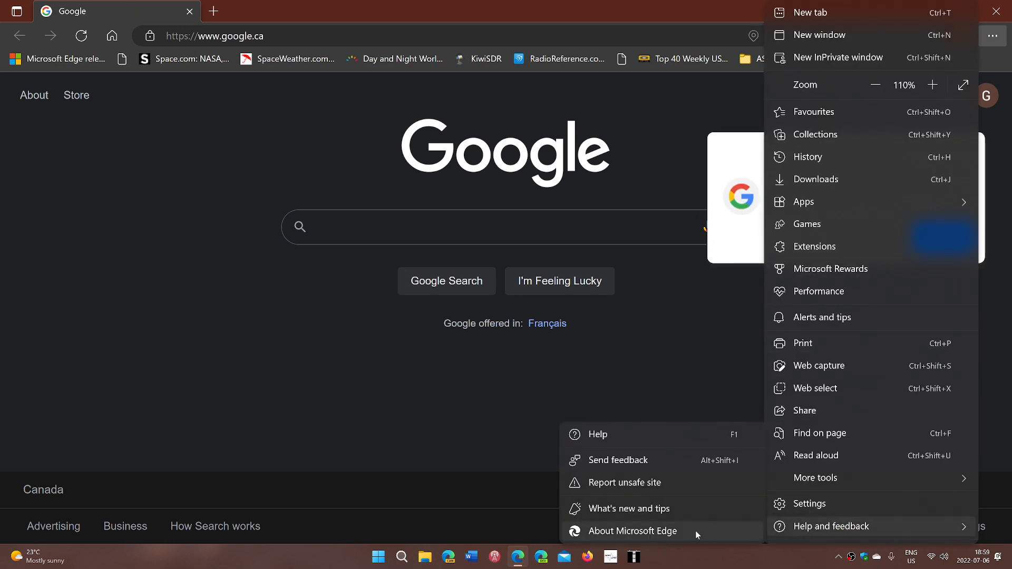
pyautogui.click(632, 531)
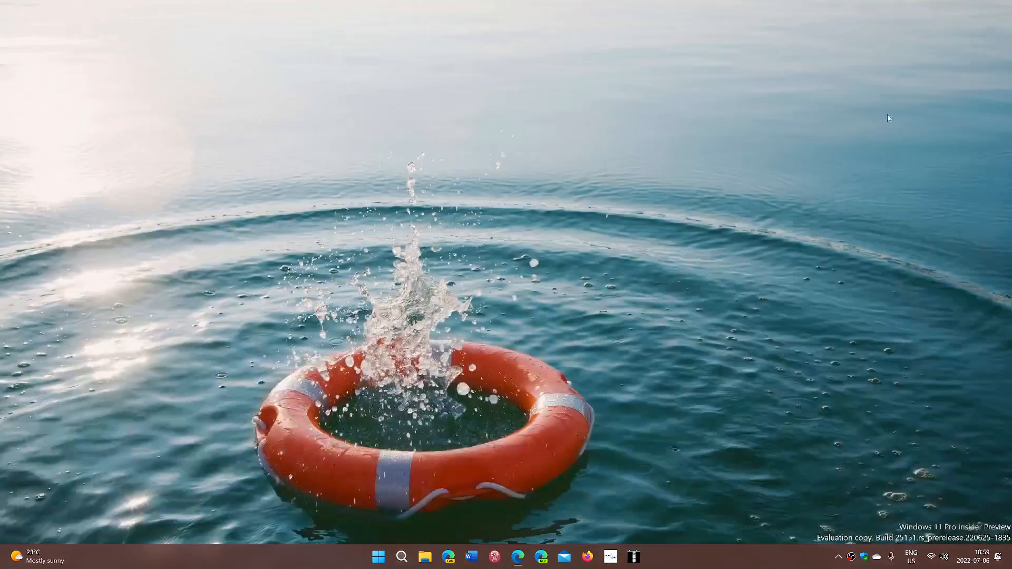
pyautogui.moveTo(819, 235)
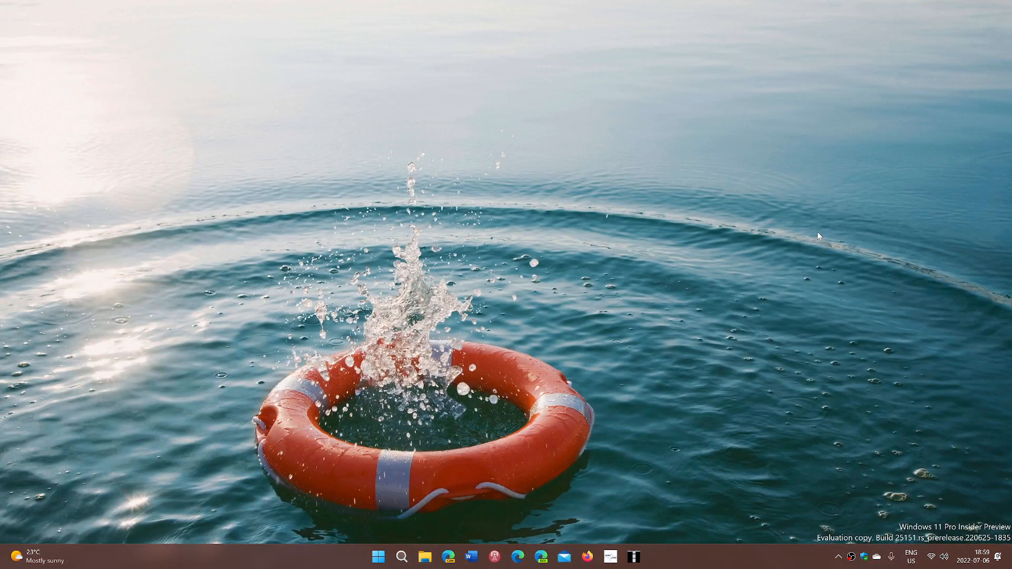